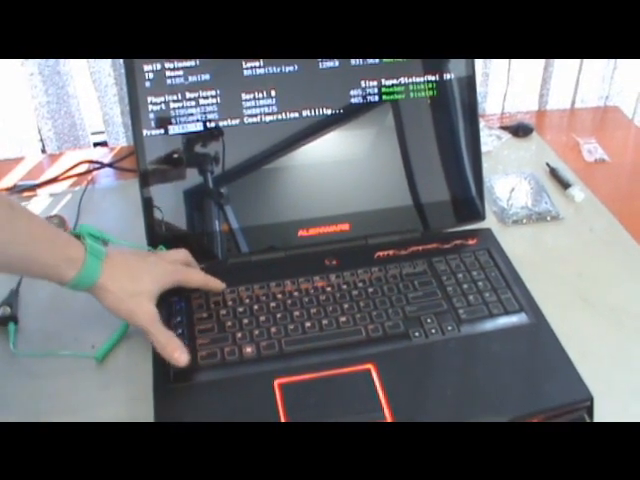
# Show Device Manager's hardware list and expand Display adapters to reveal the AMD Radeon HD 7970M
pyautogui.press('enter')
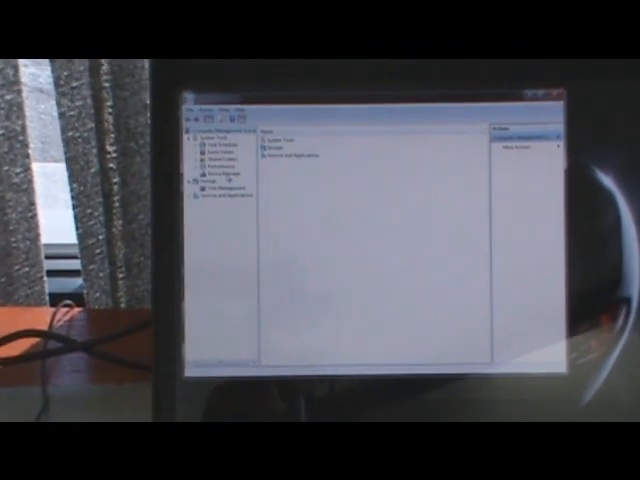
pyautogui.click(124, 180)
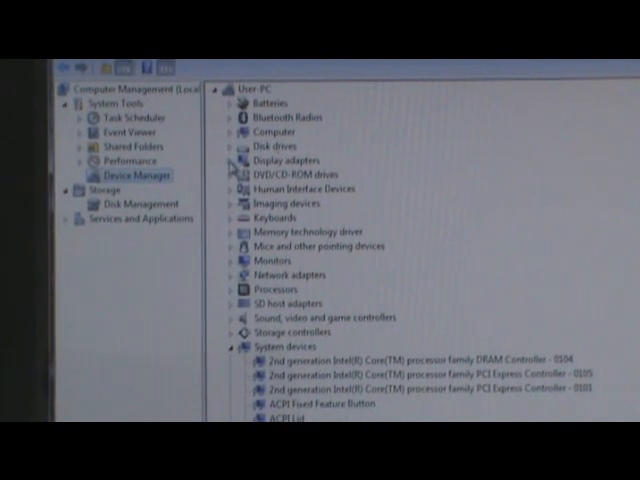
pyautogui.click(238, 160)
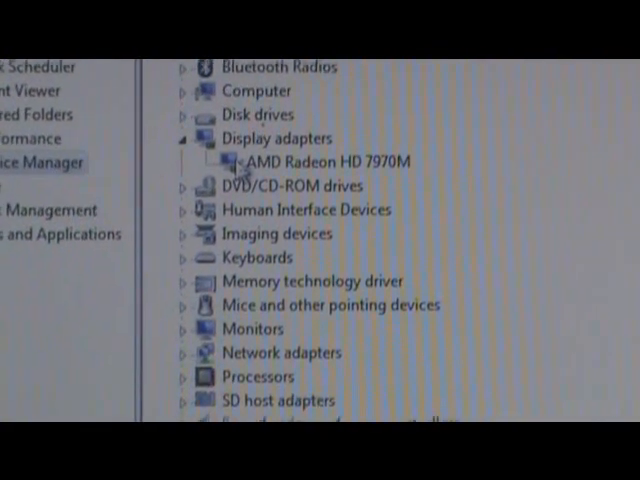
pyautogui.scroll(-3)
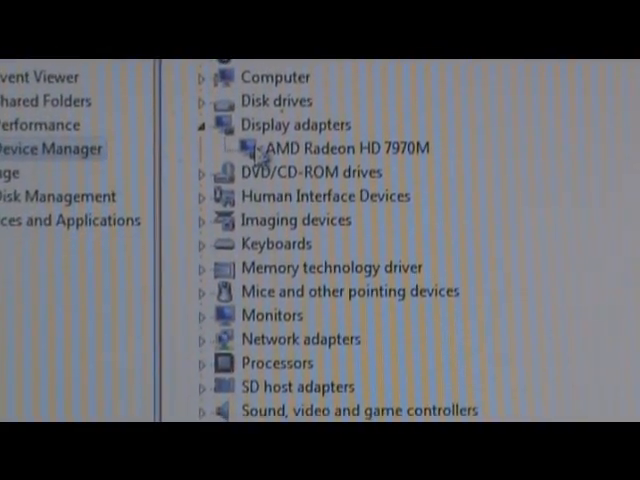